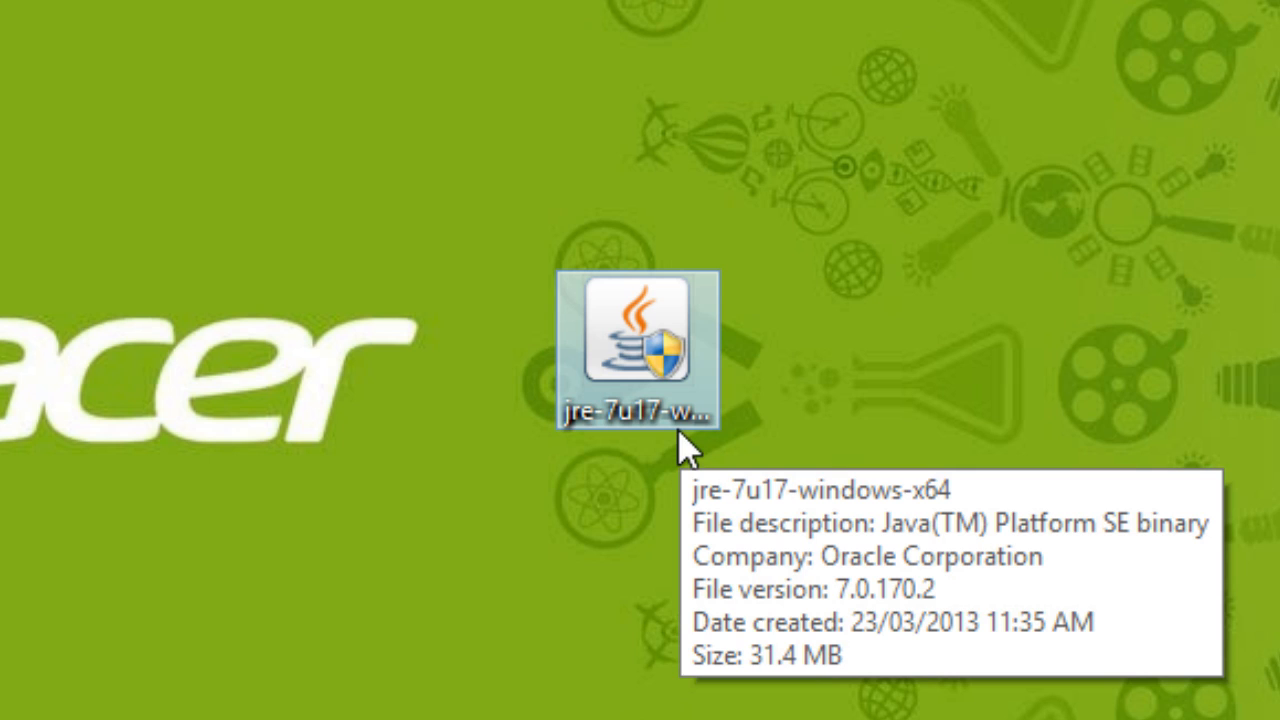
mouse_move(690, 444)
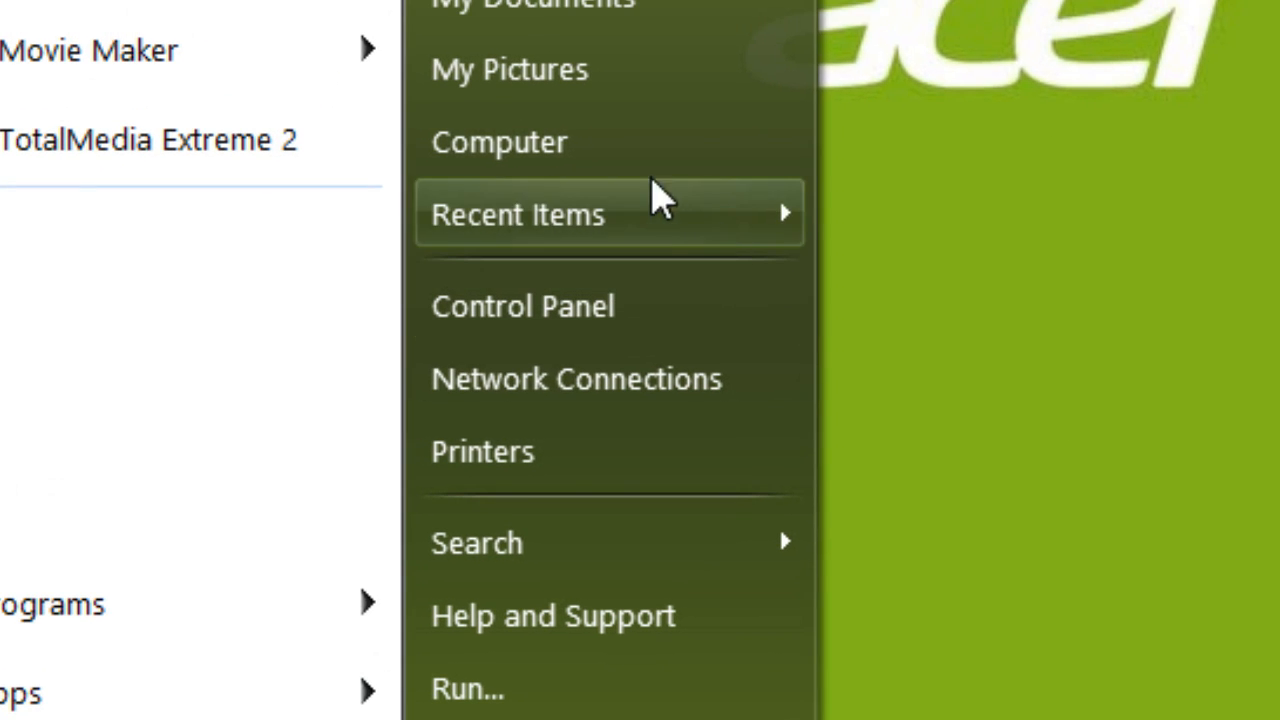
mouse_move(640, 144)
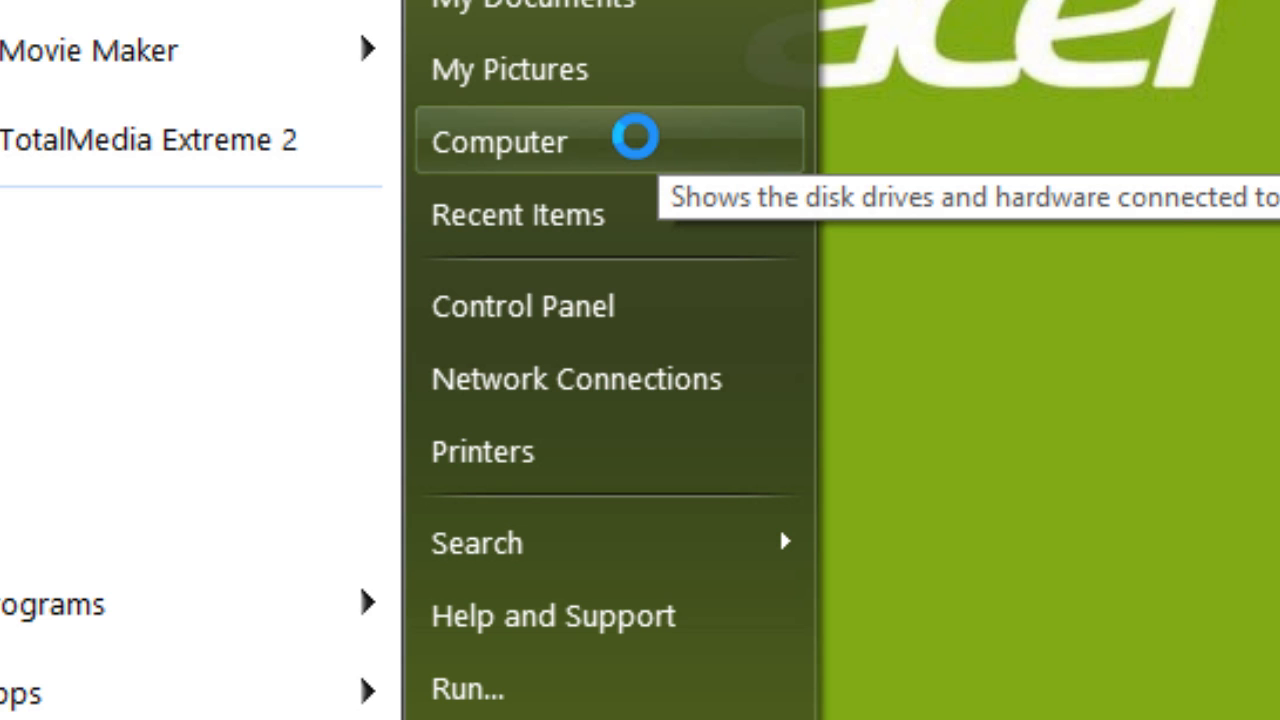
Step: Bring up the context menu for the Computer entry
right_click(500, 140)
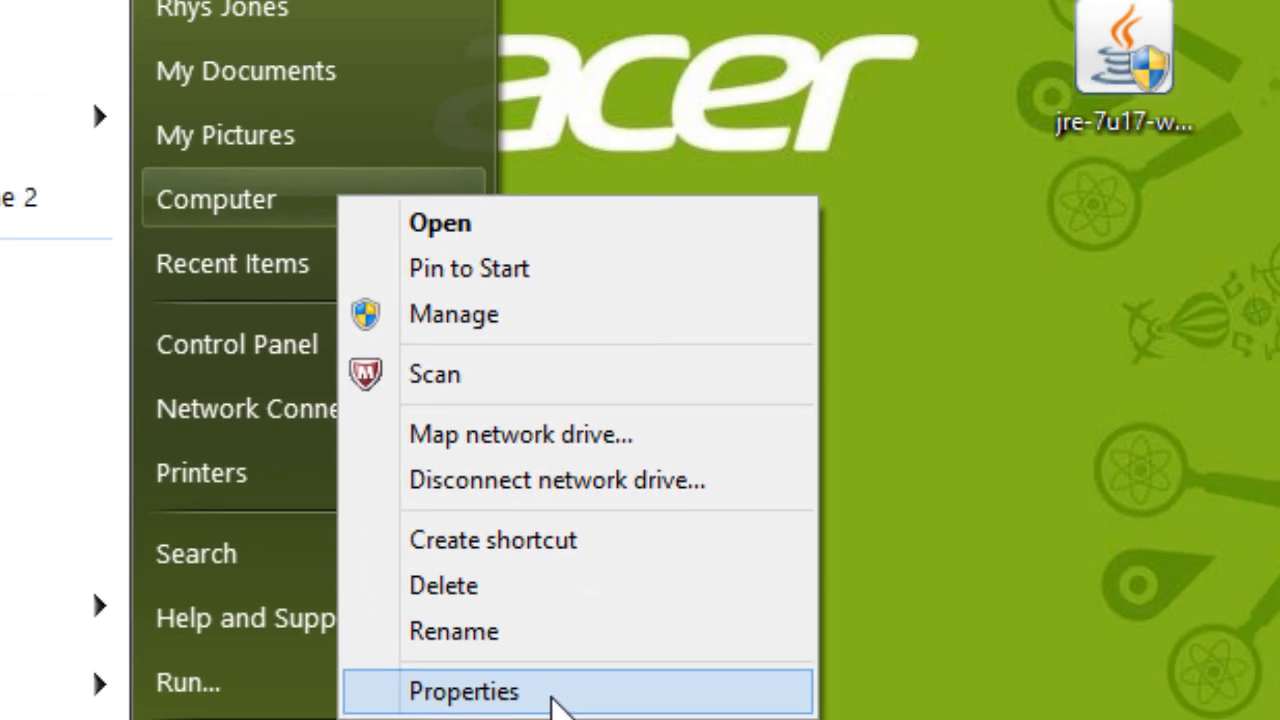
Step: View Computer Properties confirming a 64-bit OS with x64 processor, then minimize the System window
left_click(464, 692)
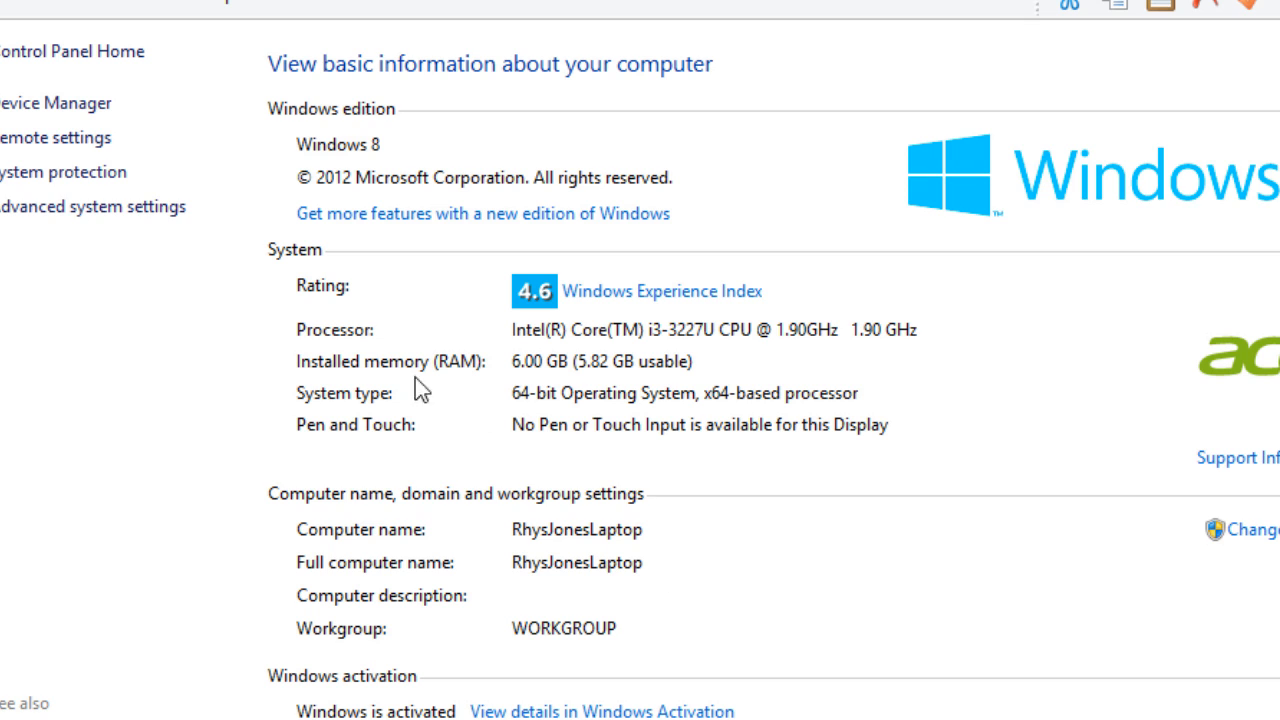
mouse_move(680, 296)
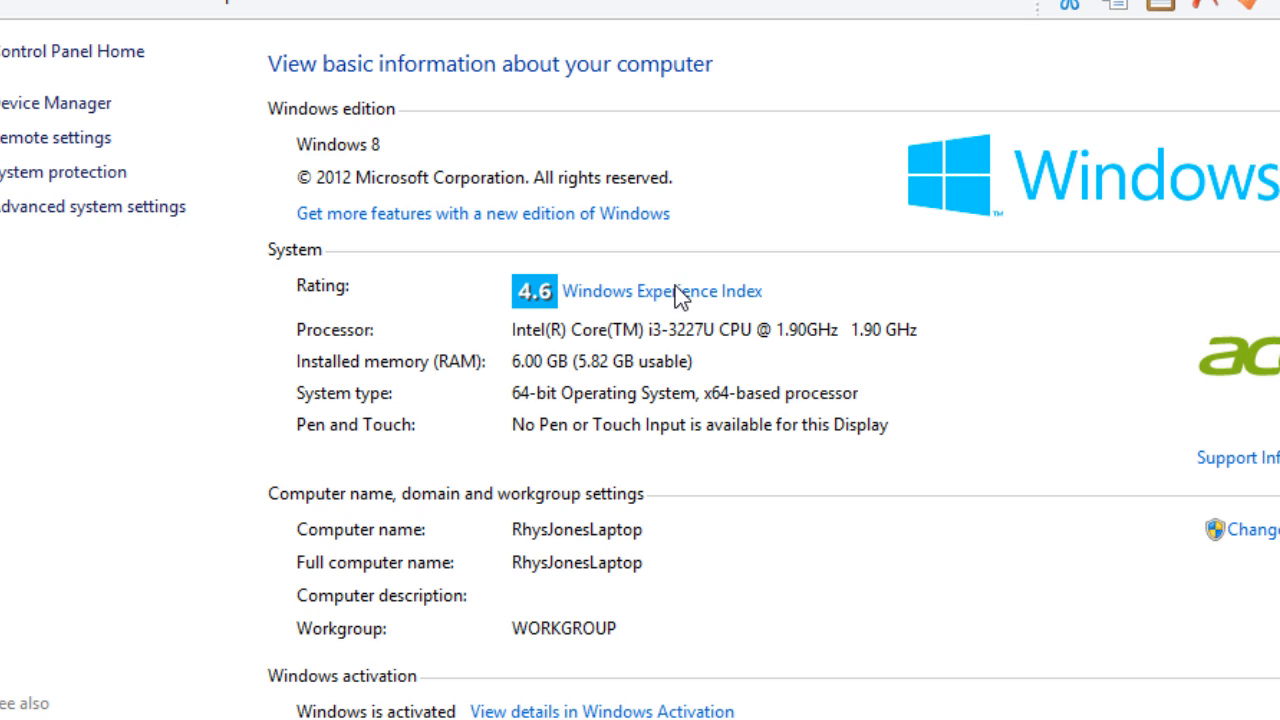
mouse_move(936, 332)
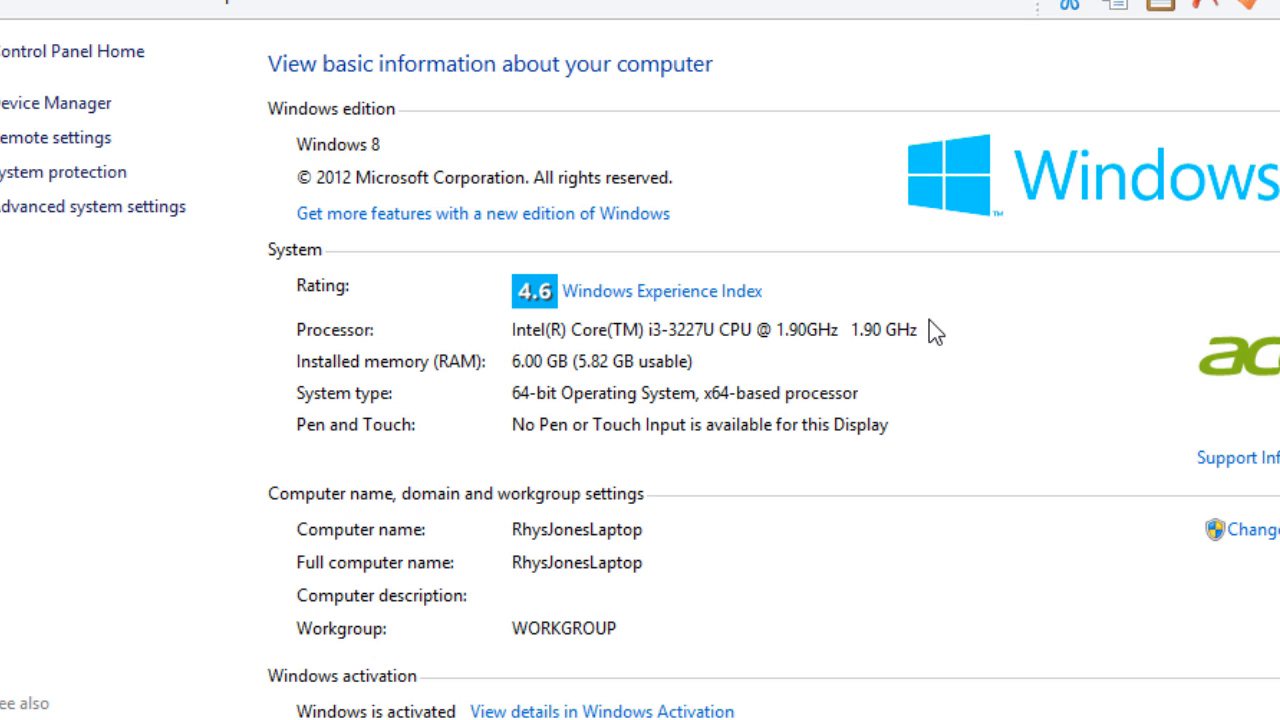
mouse_move(504, 428)
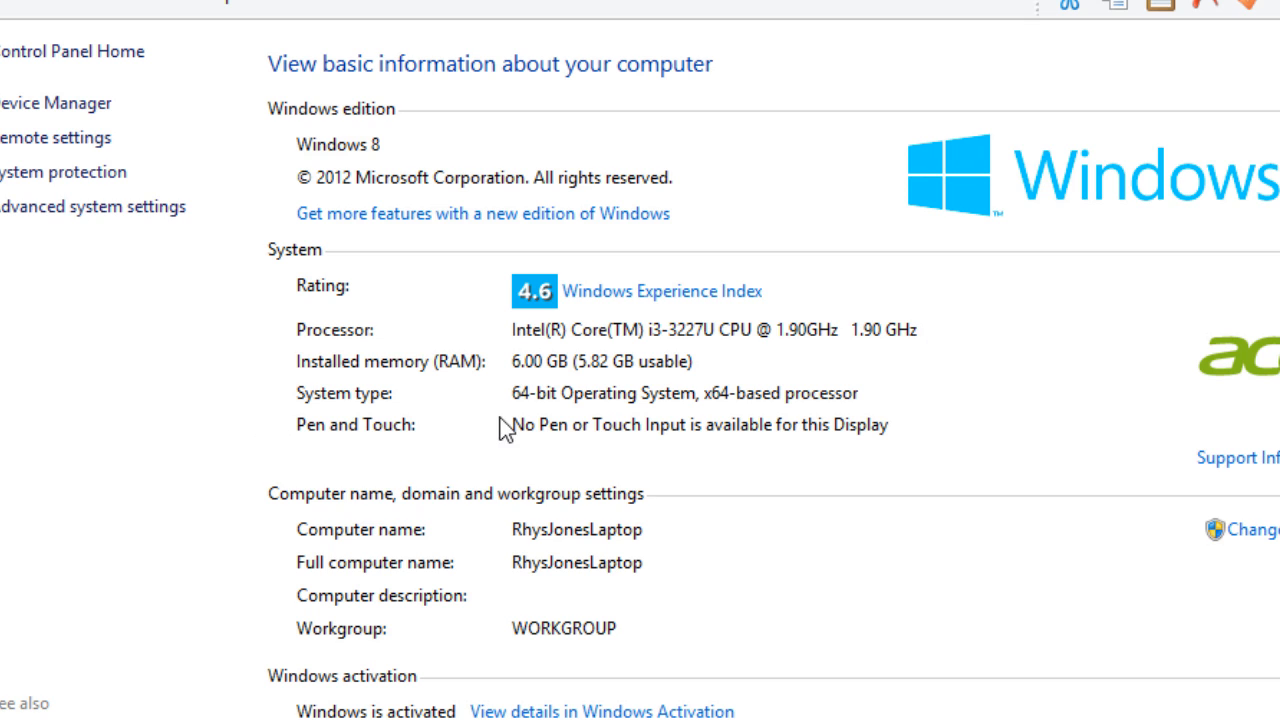
mouse_move(520, 404)
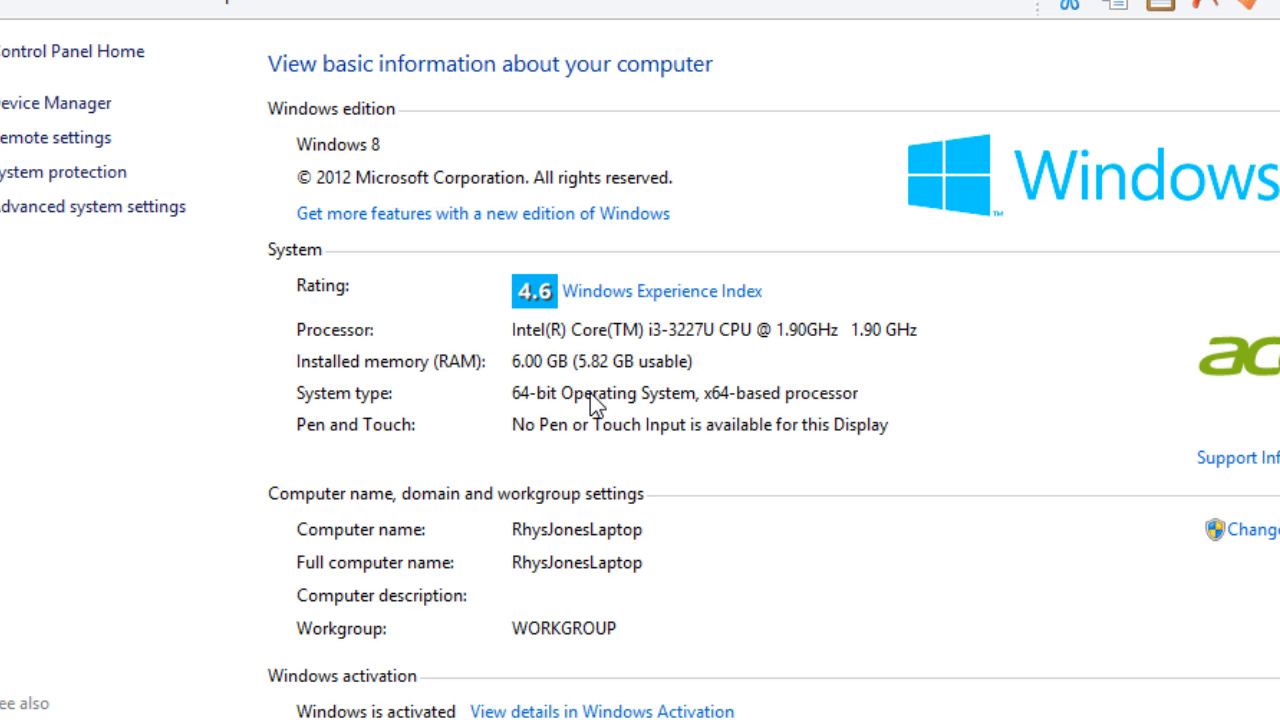
mouse_move(934, 230)
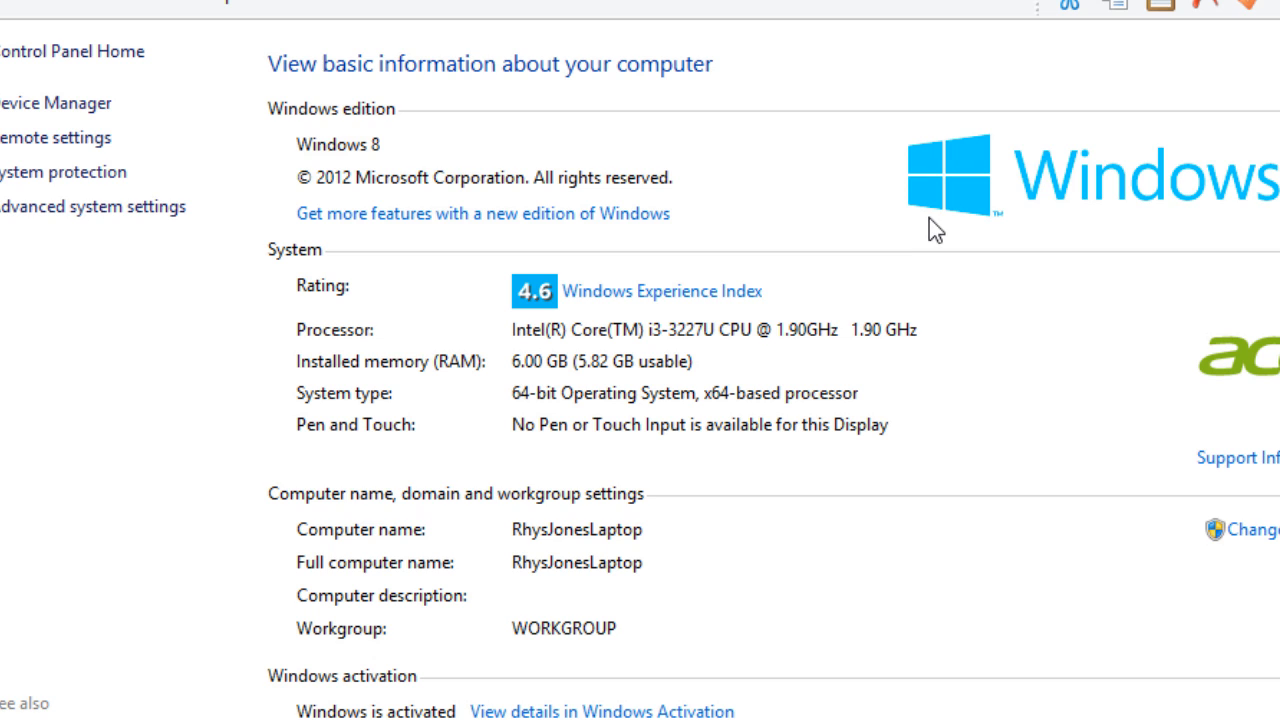
mouse_move(940, 156)
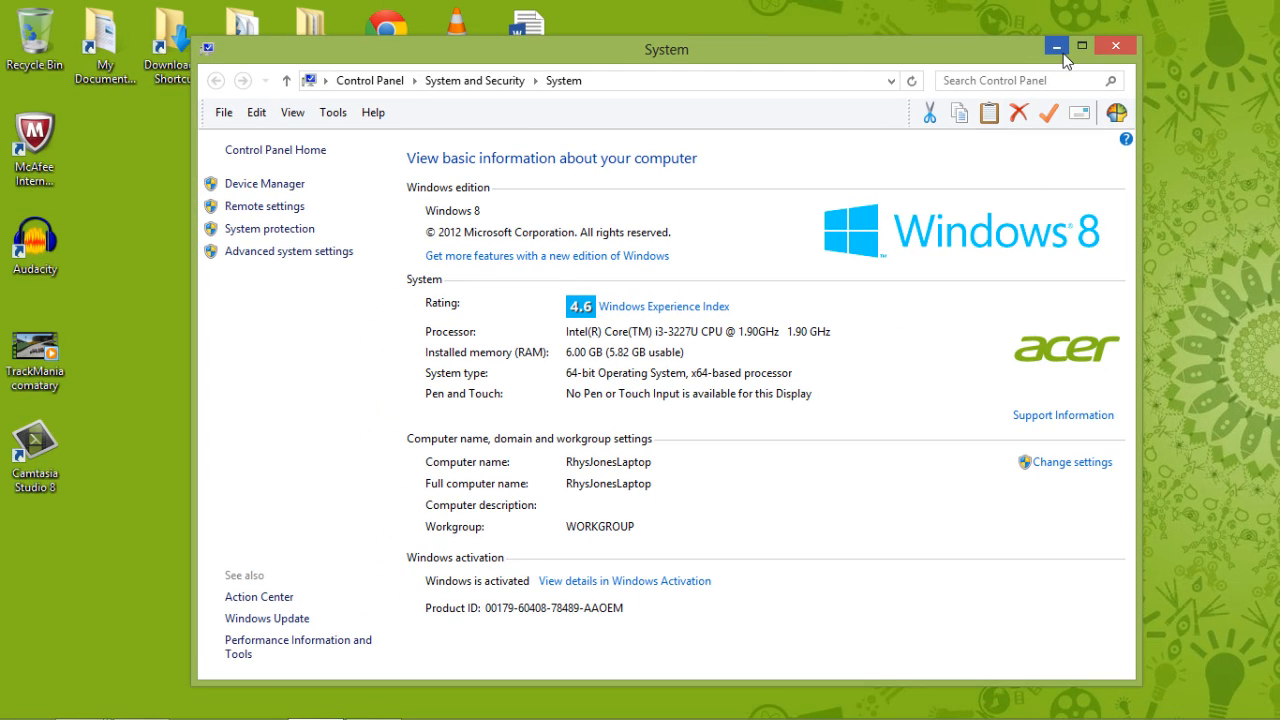
left_click(1058, 46)
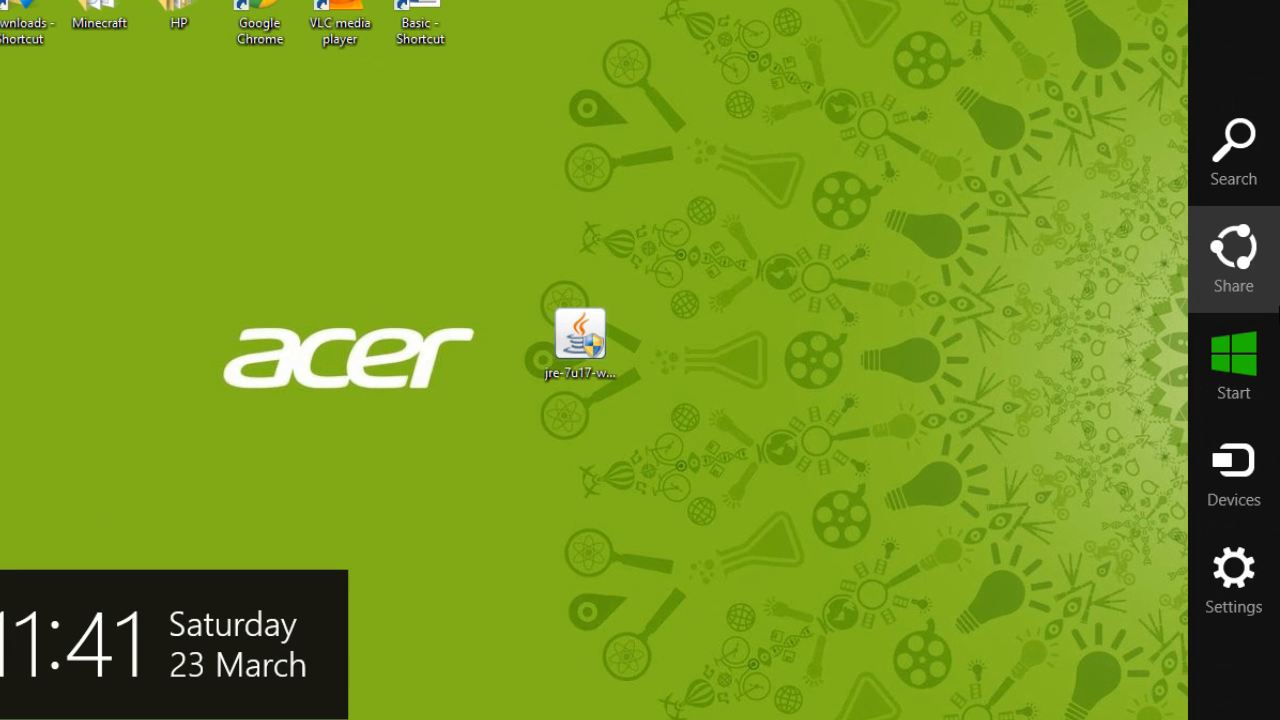
mouse_move(1232, 570)
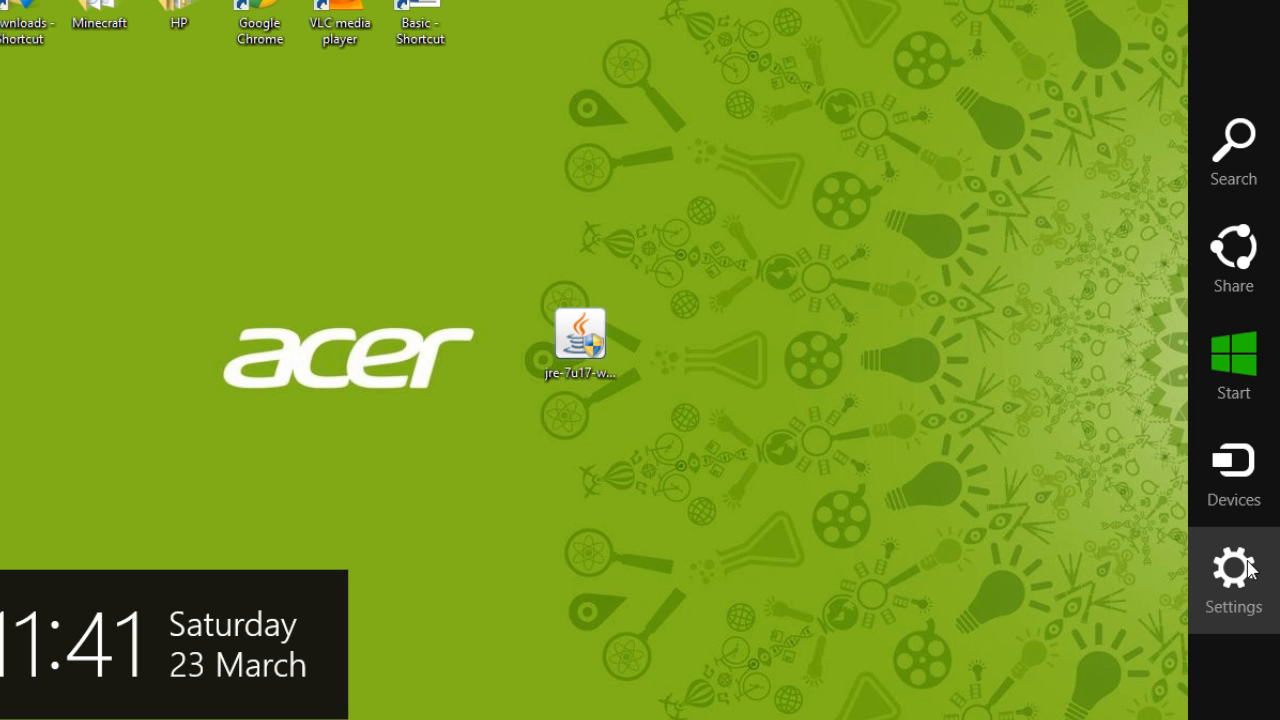
Step: Reach the Control Panel category view through the Settings charm
left_click(1232, 570)
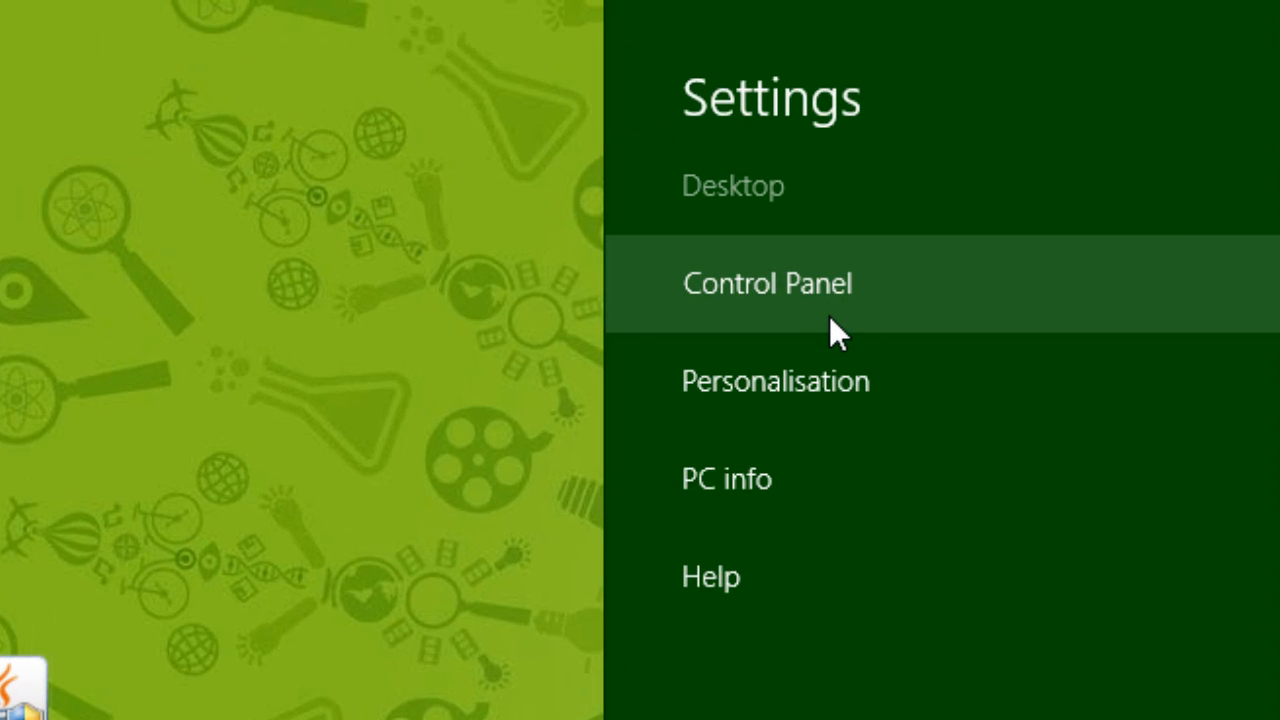
left_click(768, 284)
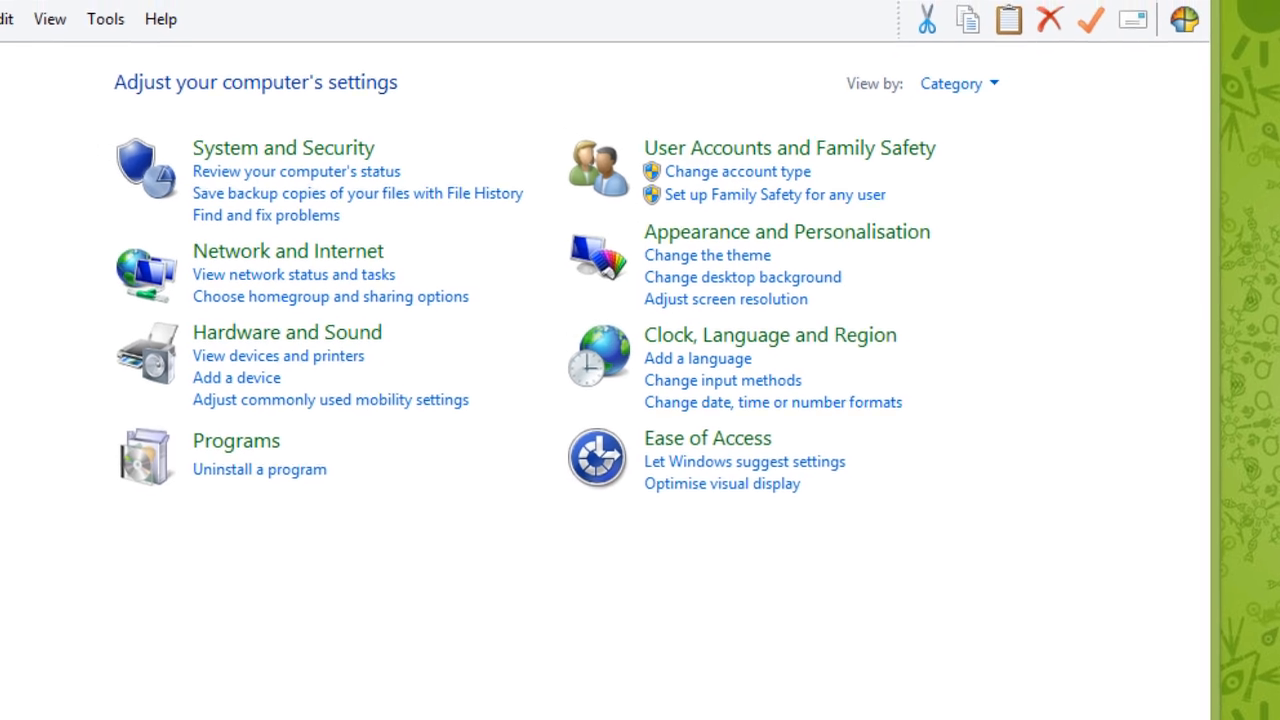
left_click(284, 148)
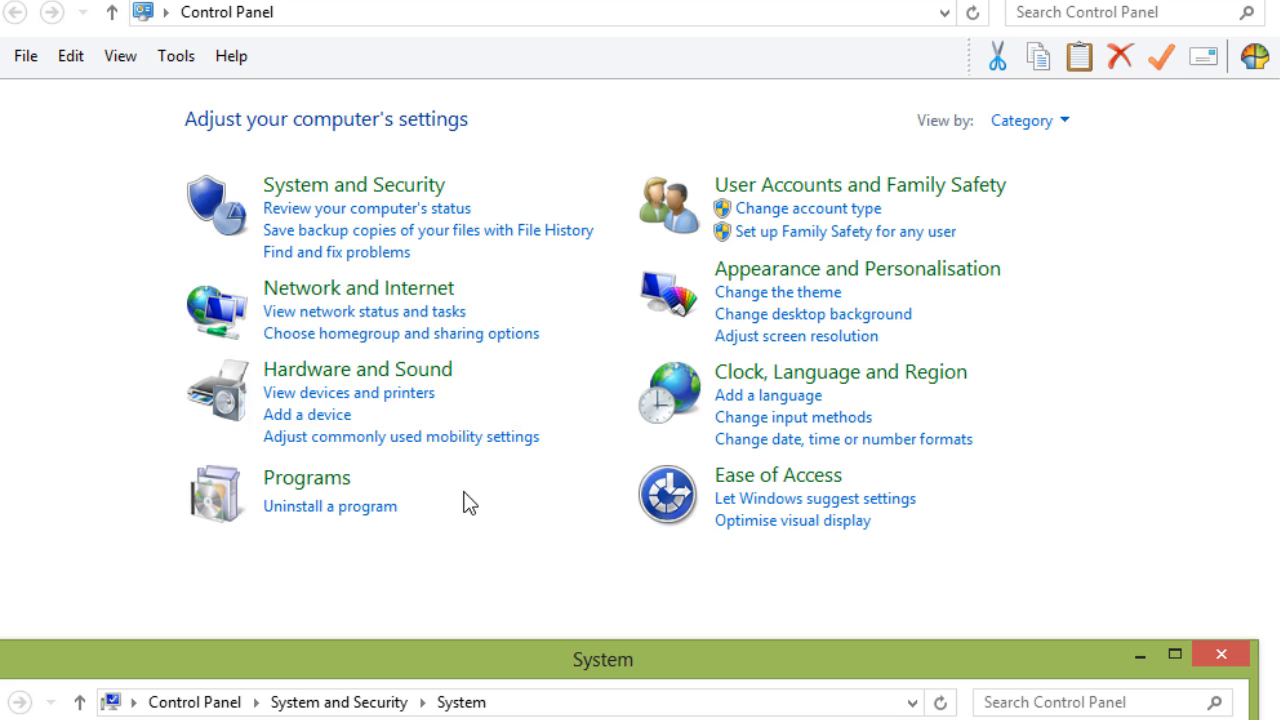
Step: Check system type under System and Security, then launch the Java installer from the desktop
left_click(352, 184)
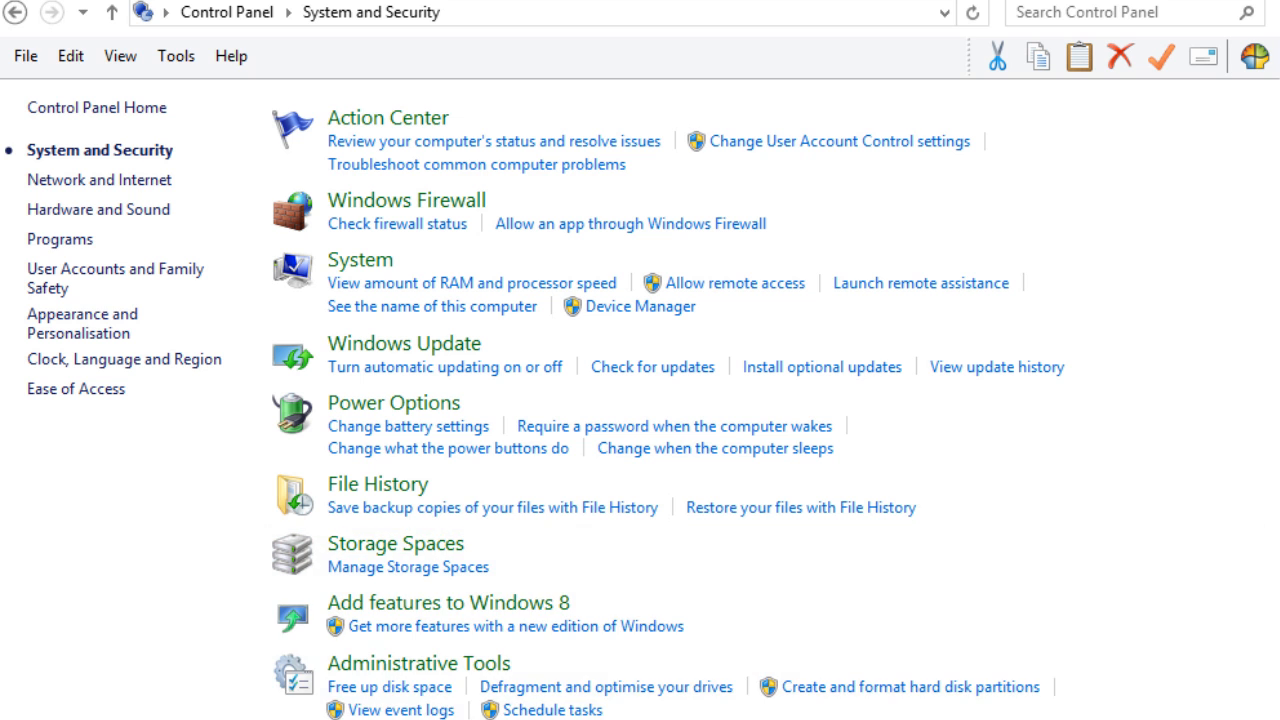
mouse_move(398, 296)
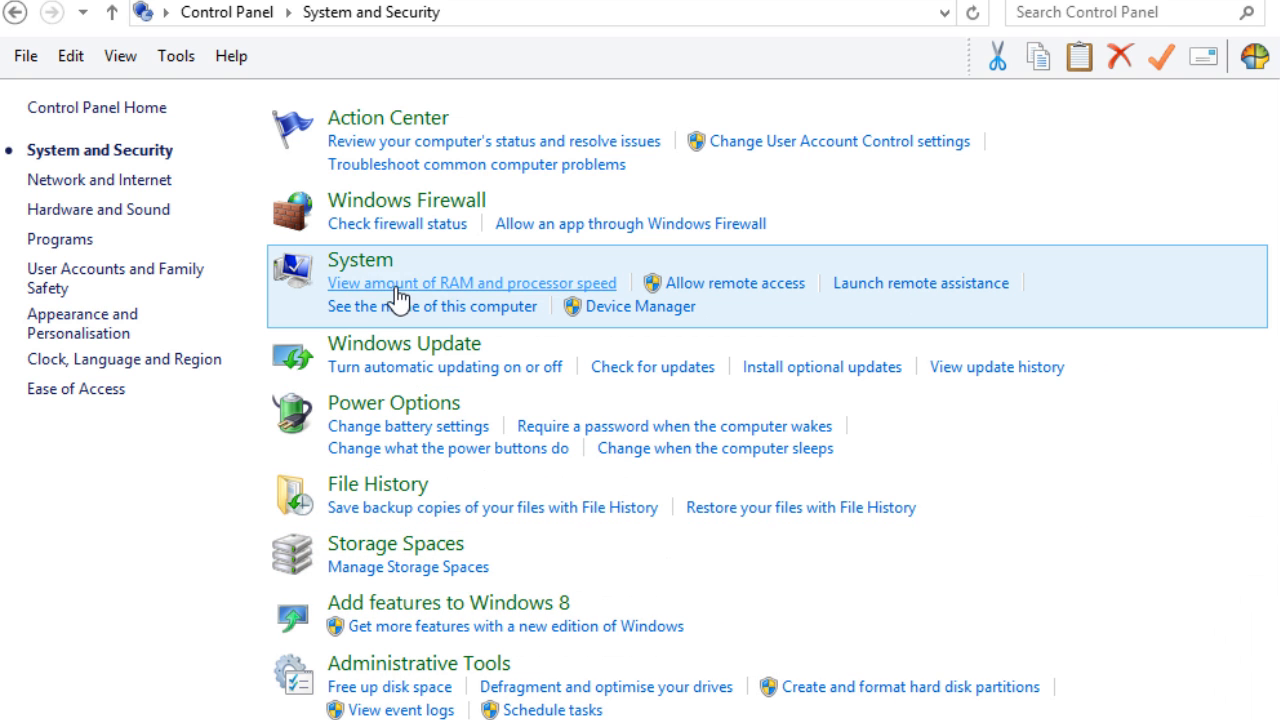
left_click(472, 282)
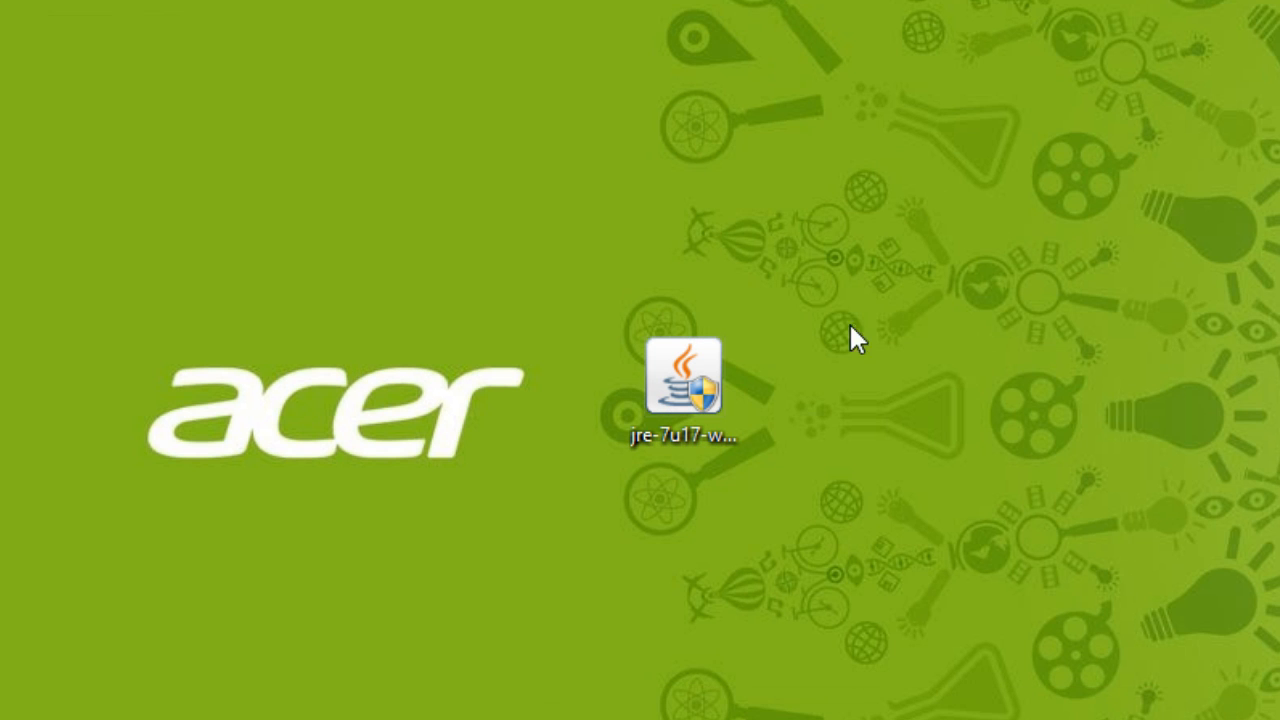
double_click(684, 378)
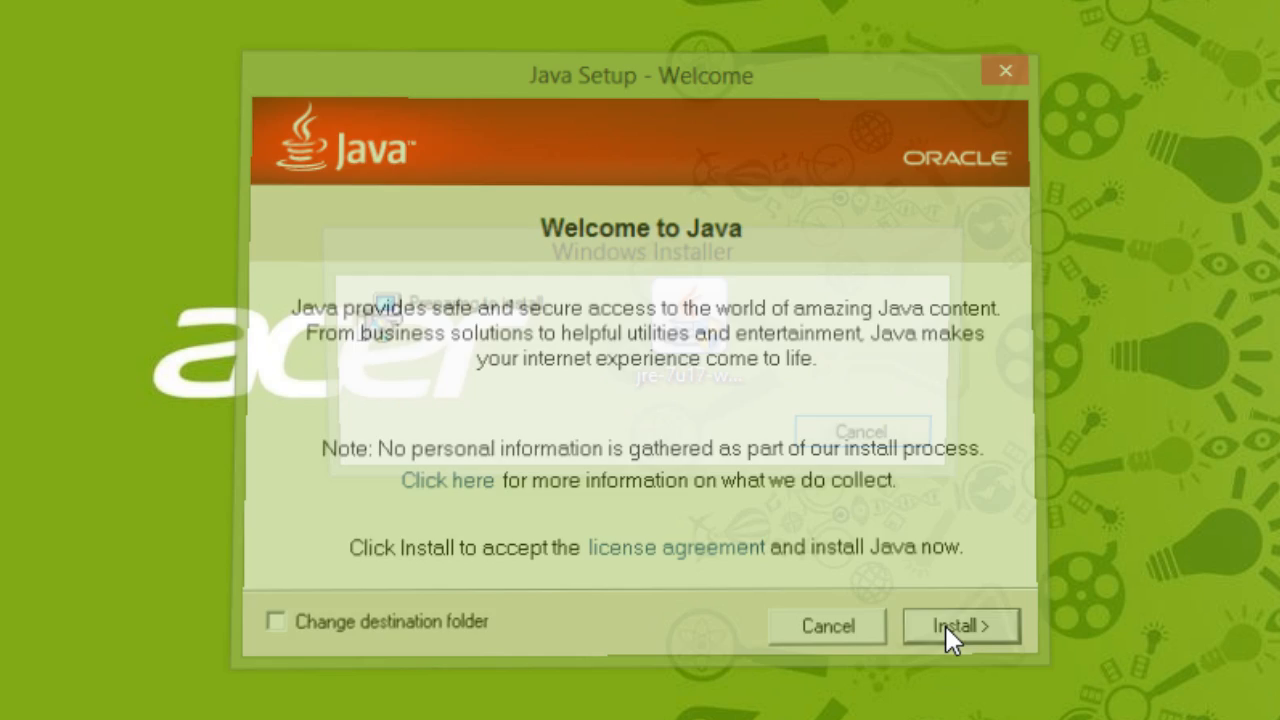
Step: Install 64-bit Java 7 and close the setup after it reports success
left_click(956, 626)
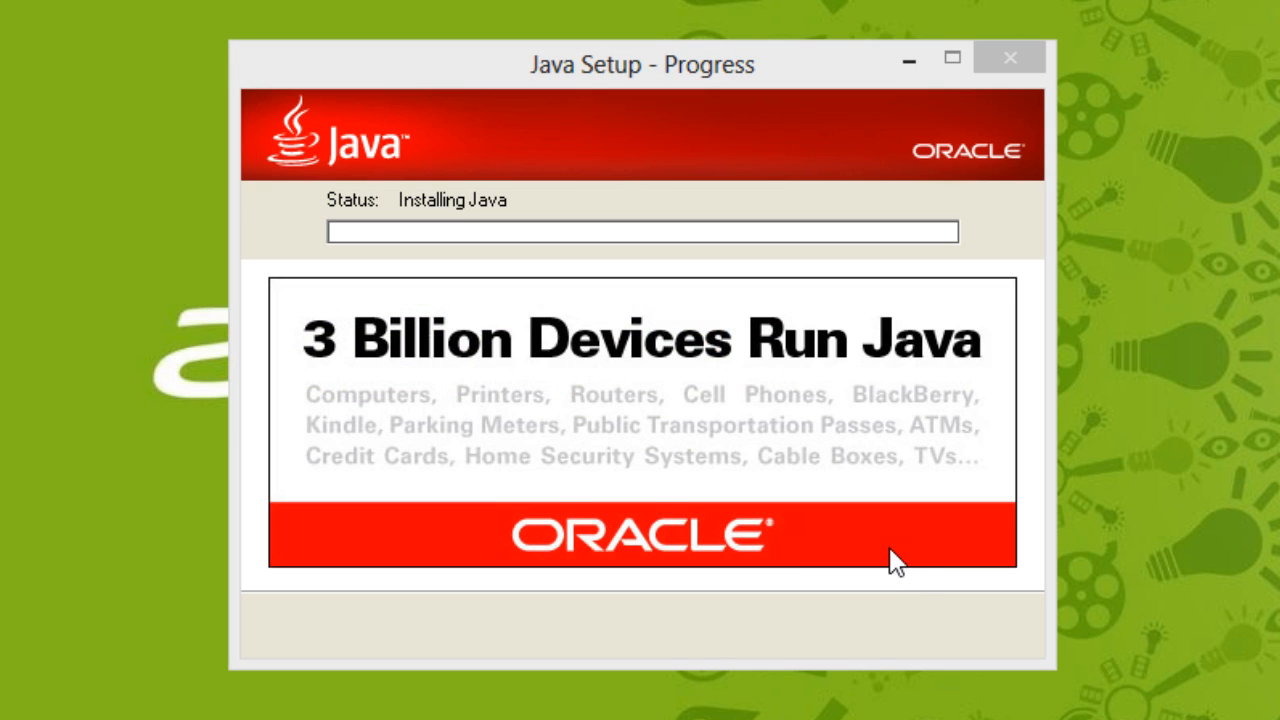
mouse_move(804, 300)
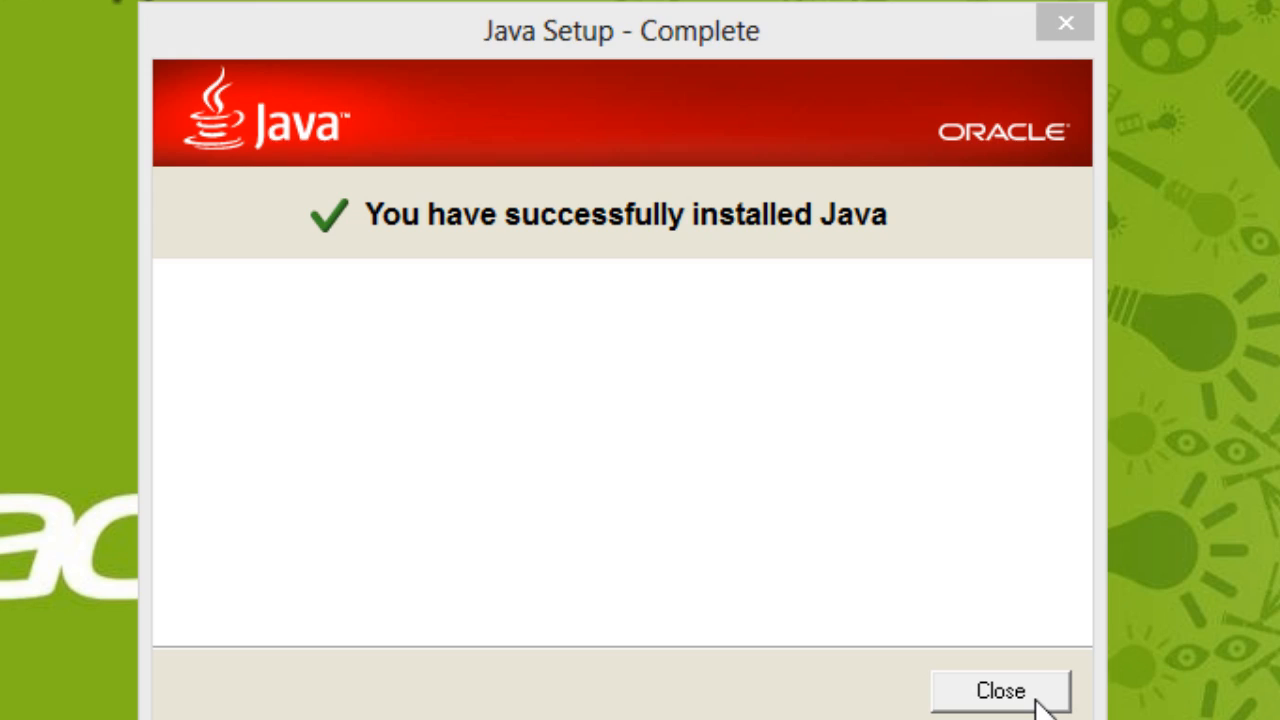
left_click(1000, 692)
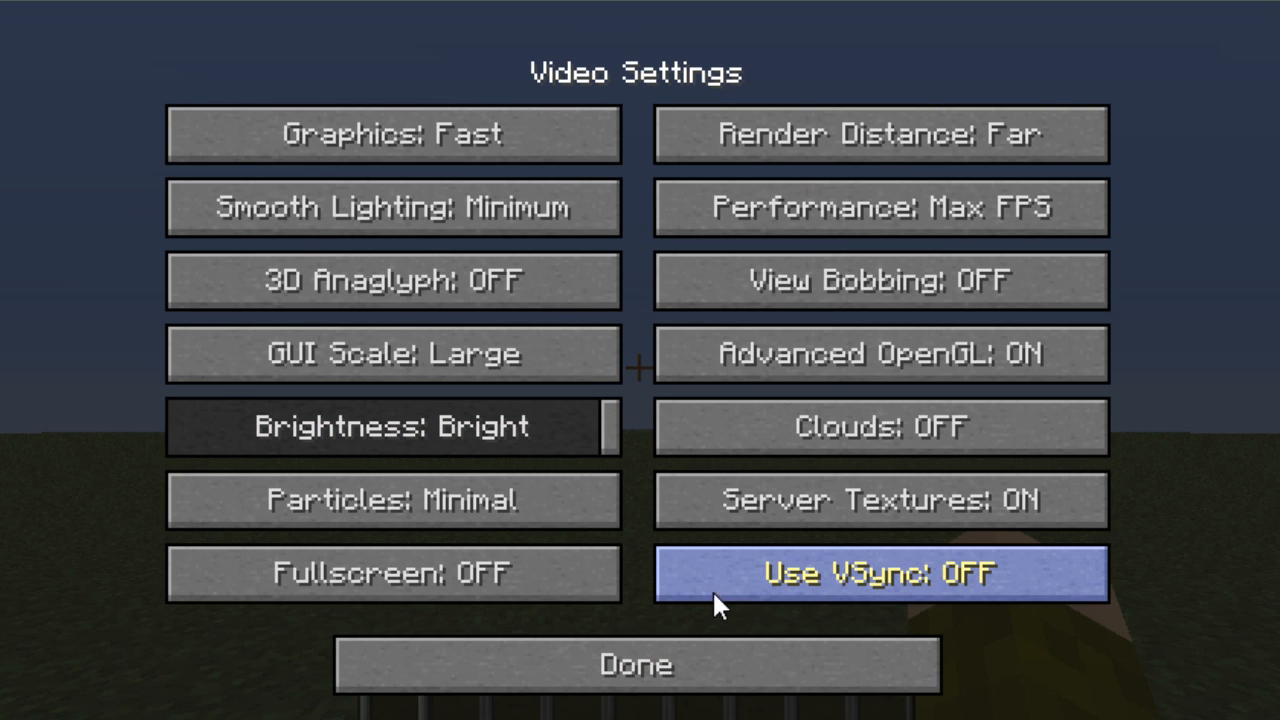
mouse_move(636, 444)
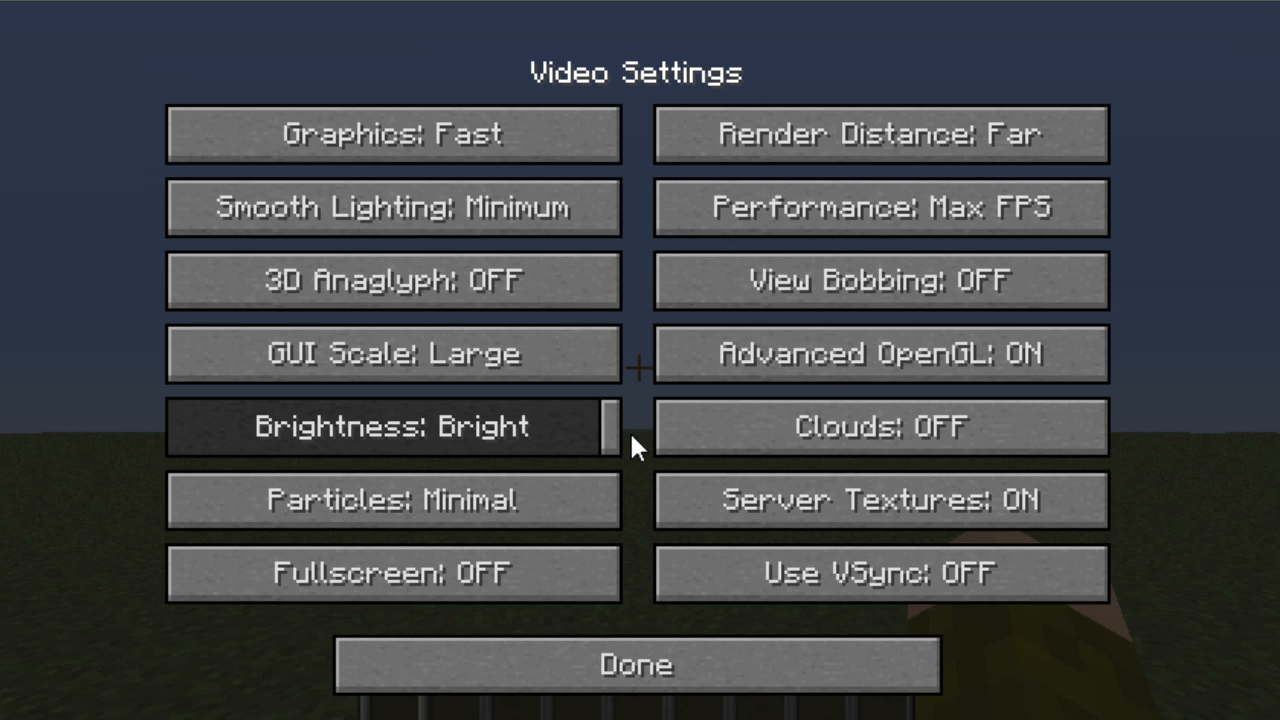
mouse_move(630, 440)
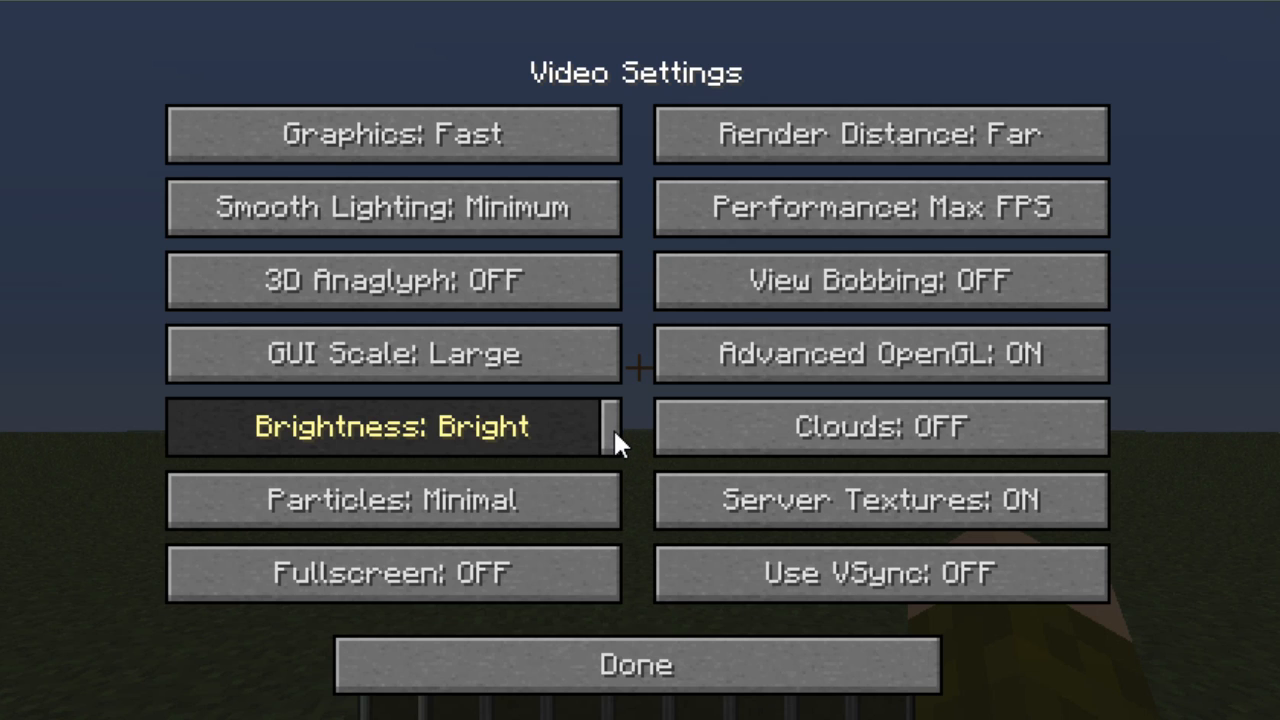
Step: Leave Video Settings and Options, toggle the F3 debug FPS readout, and resume the flat grass world
left_click(636, 664)
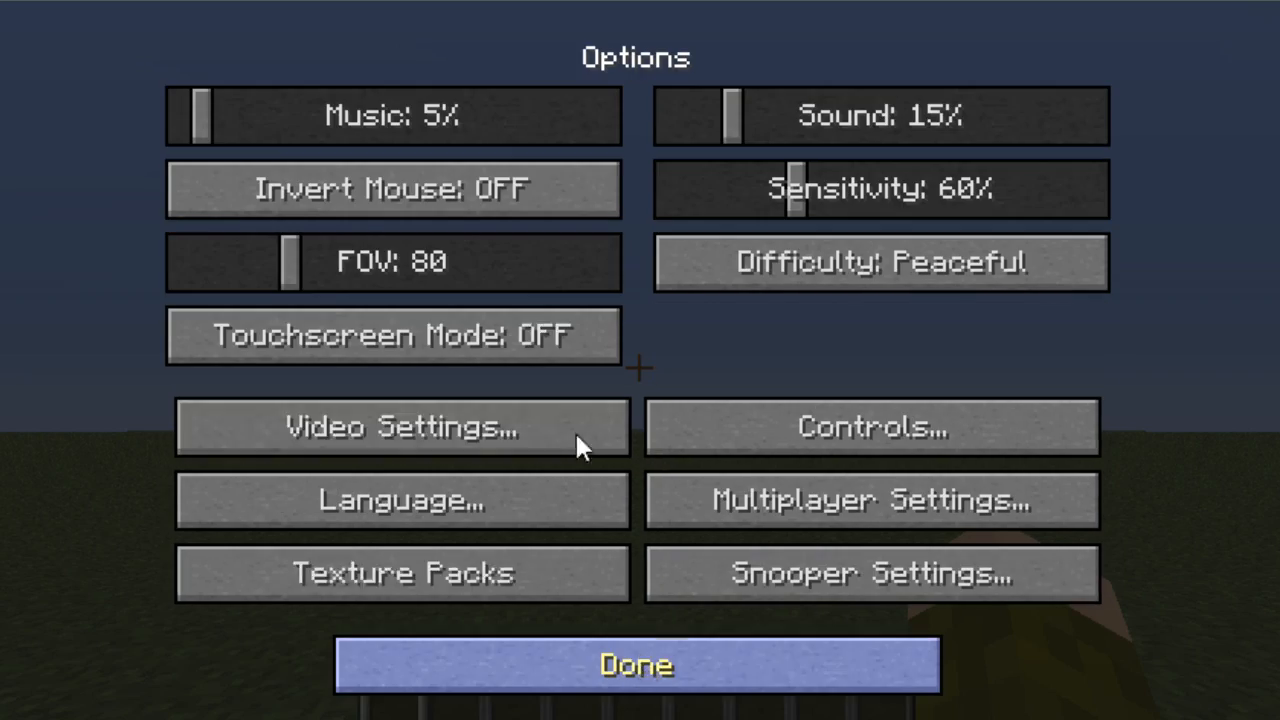
left_click(636, 664)
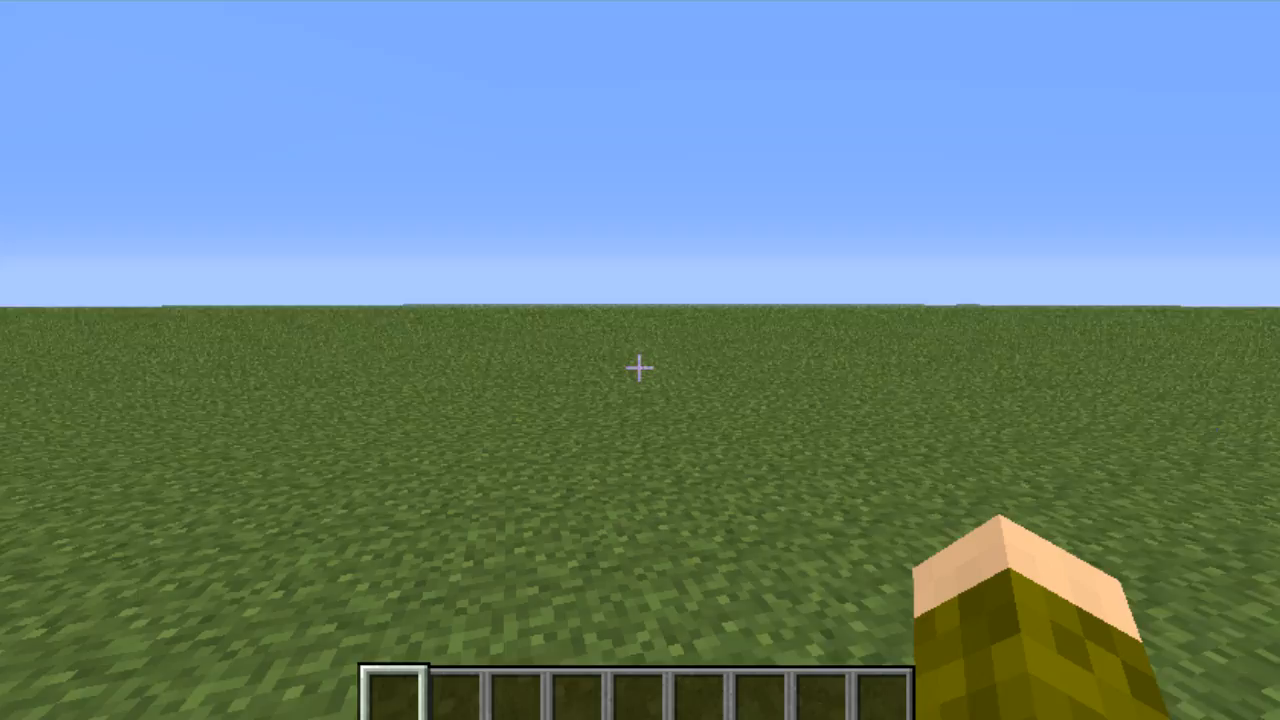
key("F3")
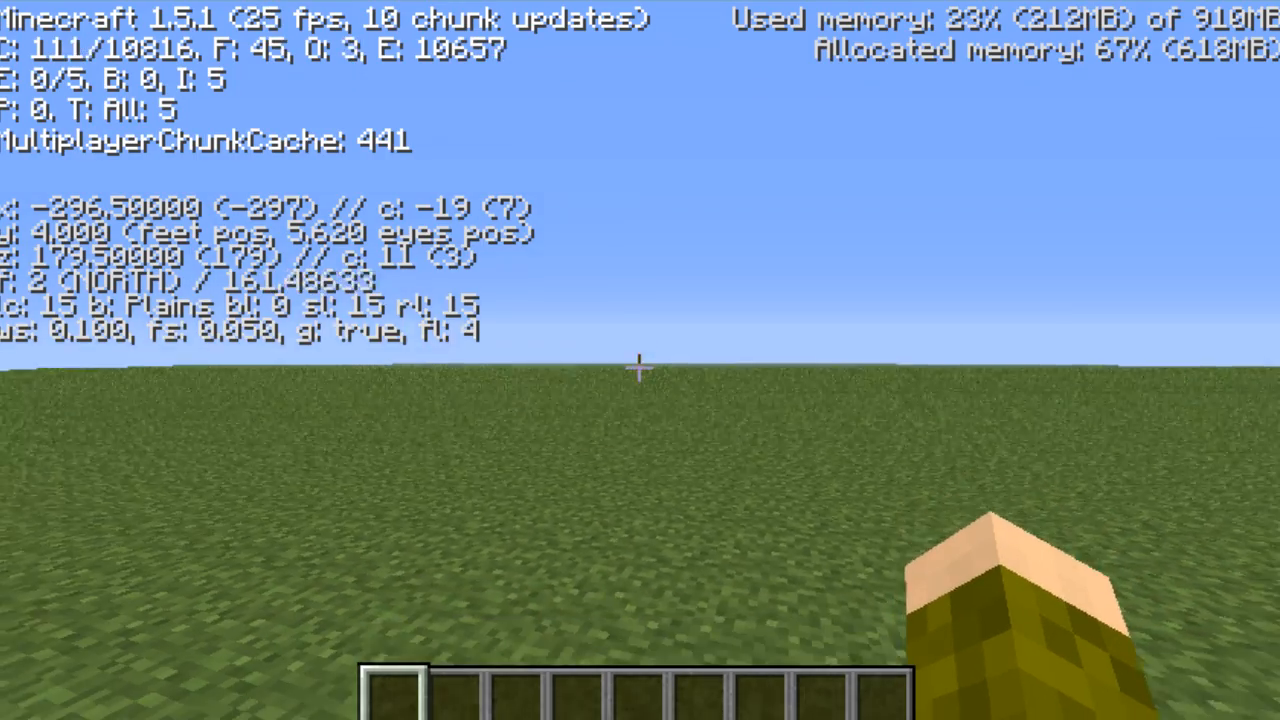
key("F3")
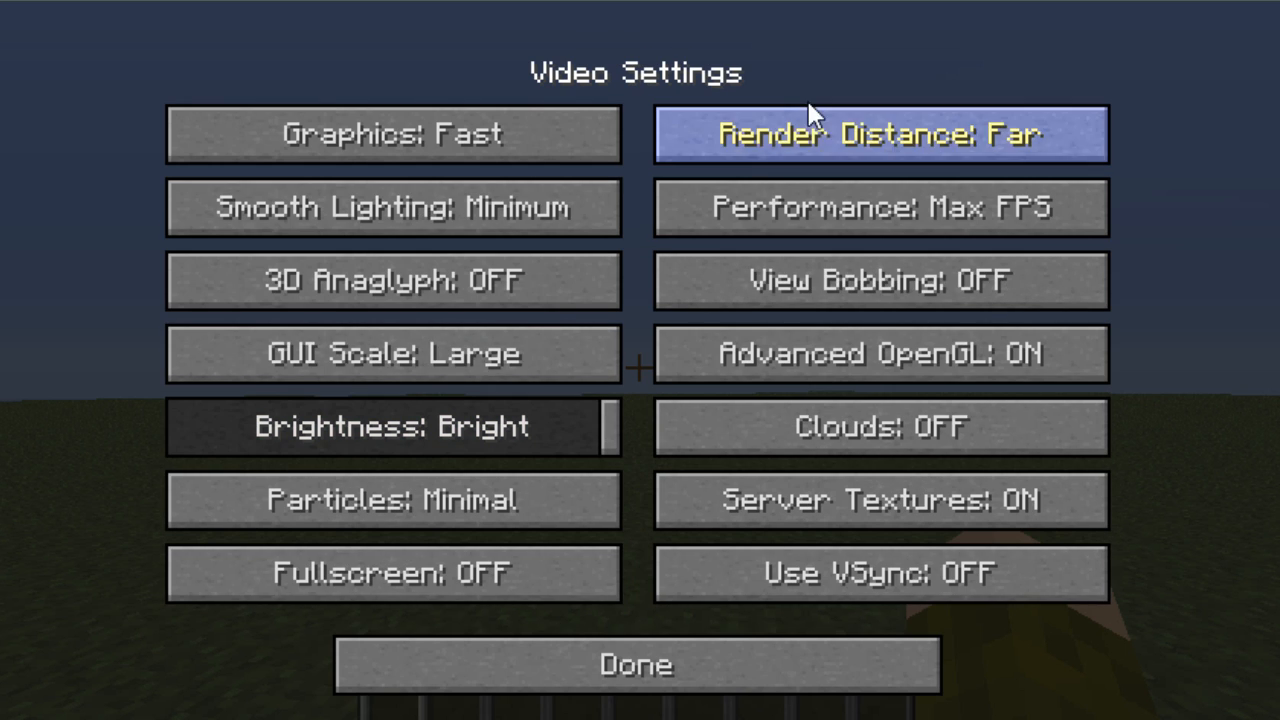
mouse_move(816, 130)
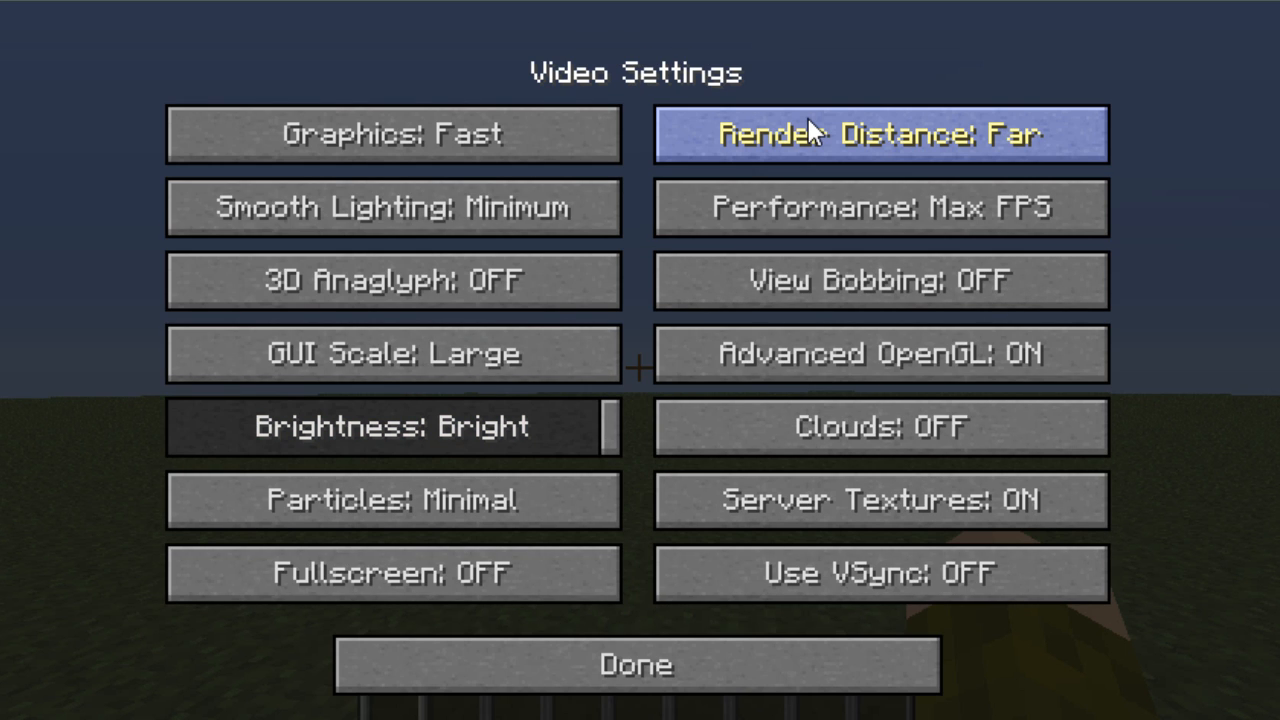
left_click(636, 664)
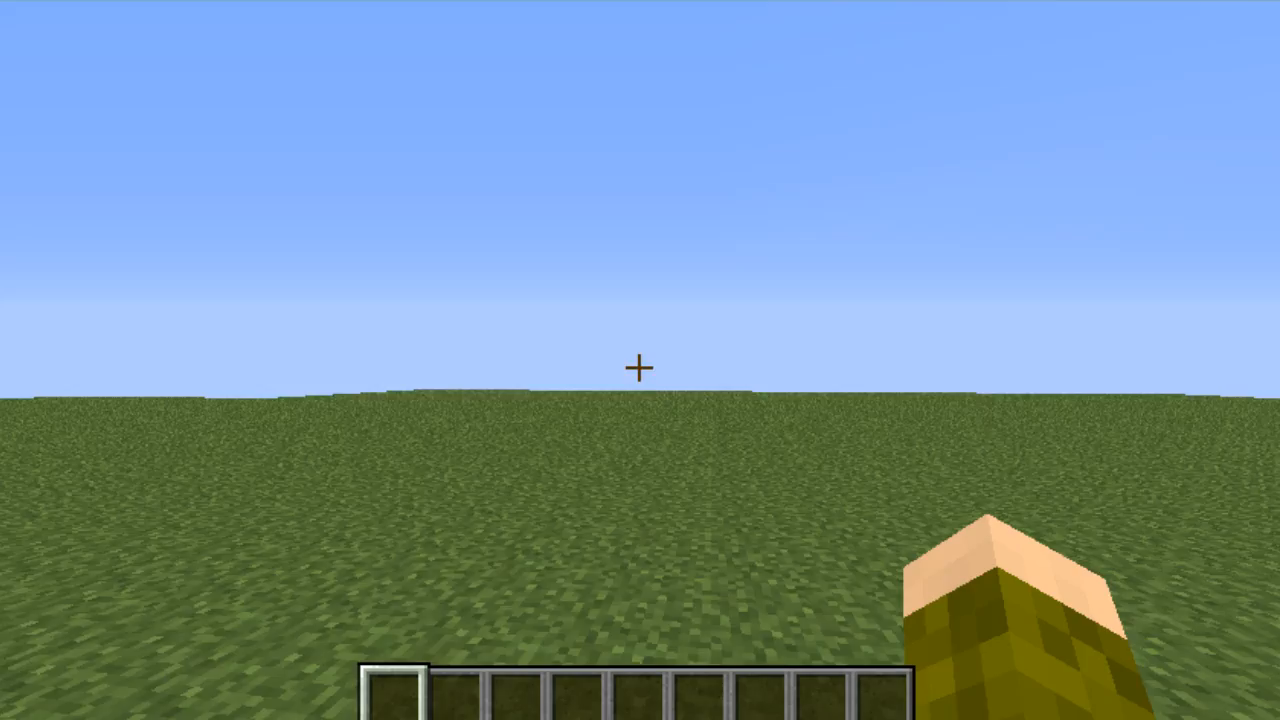
mouse_move(640, 368)
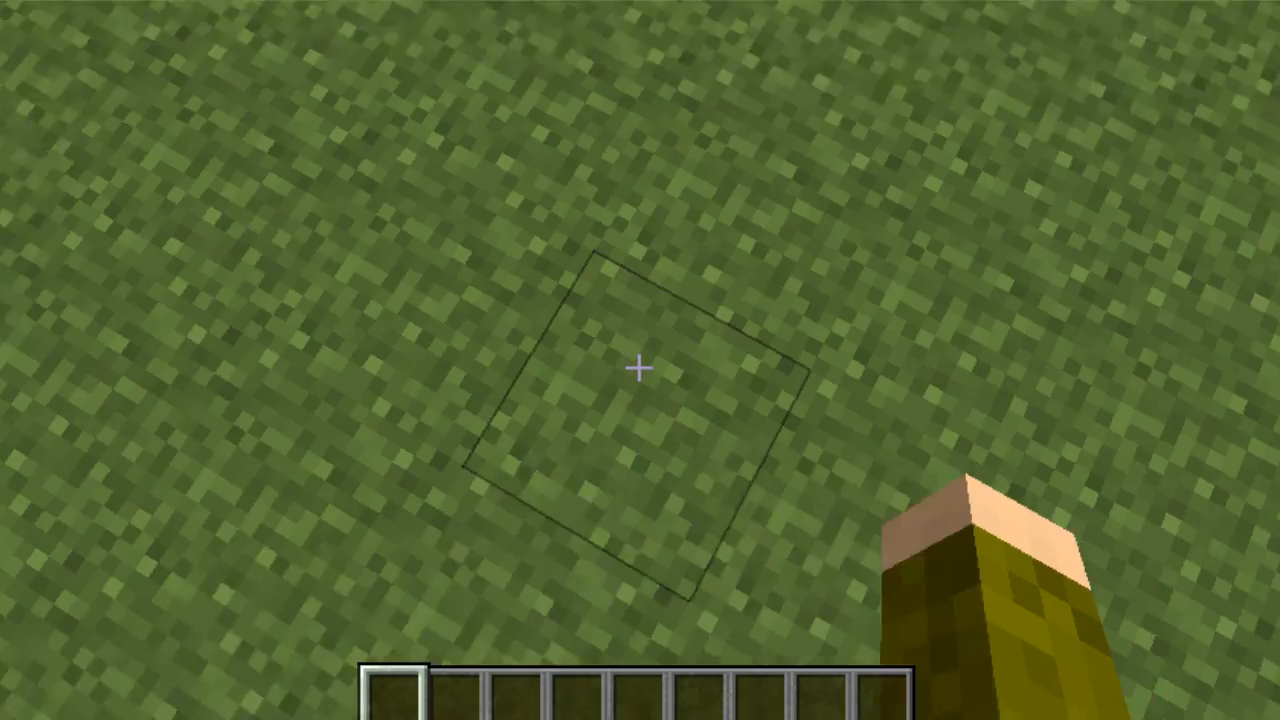
mouse_move(640, 360)
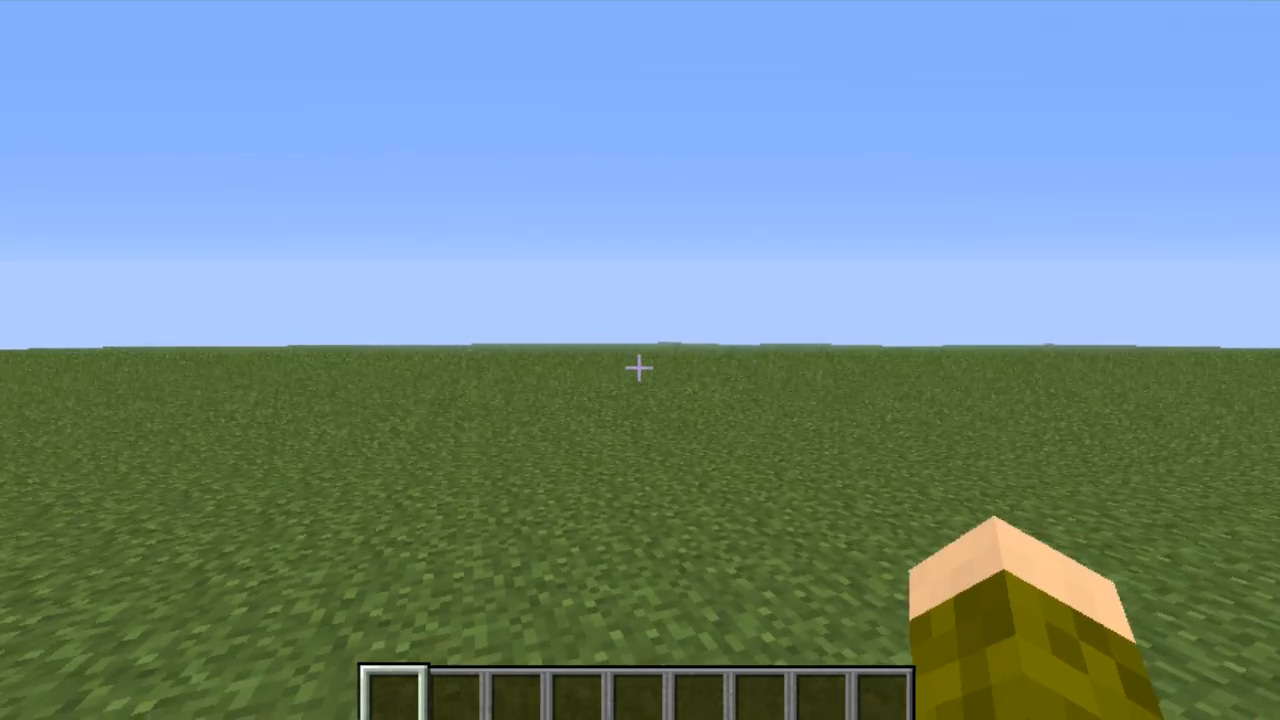